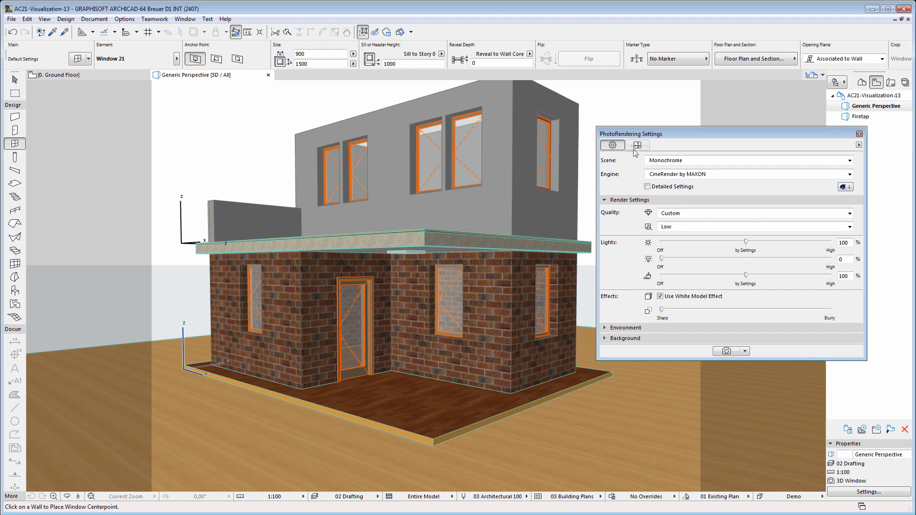
Enable Detailed Settings and select the Ambient Occlusion effect to show its parameters.
{"action": "left_click", "coordinate": [647, 186]}
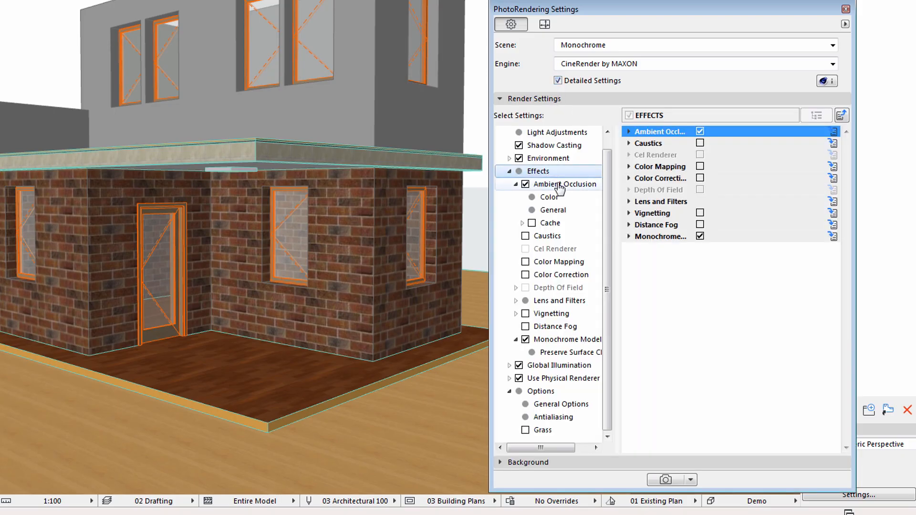
{"action": "left_click", "coordinate": [563, 184]}
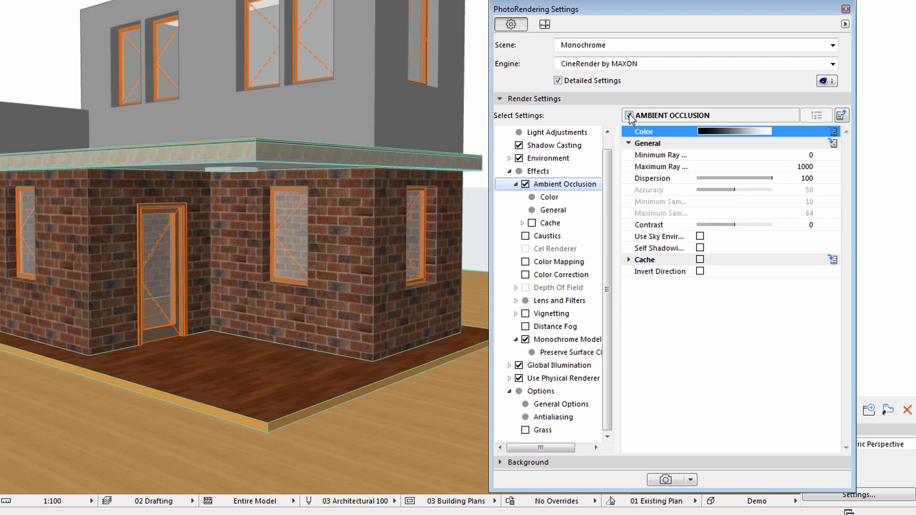
{"action": "left_click", "coordinate": [628, 115]}
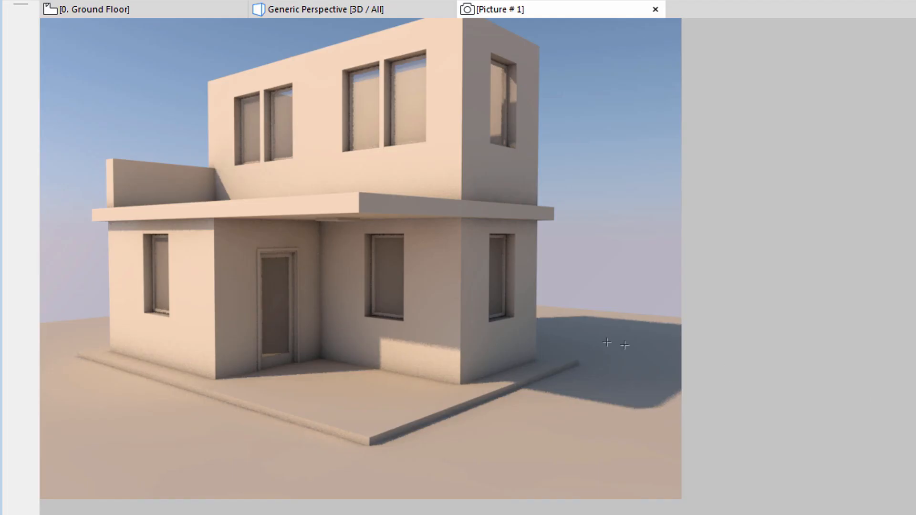
{"action": "mouse_move", "coordinate": [321, 261]}
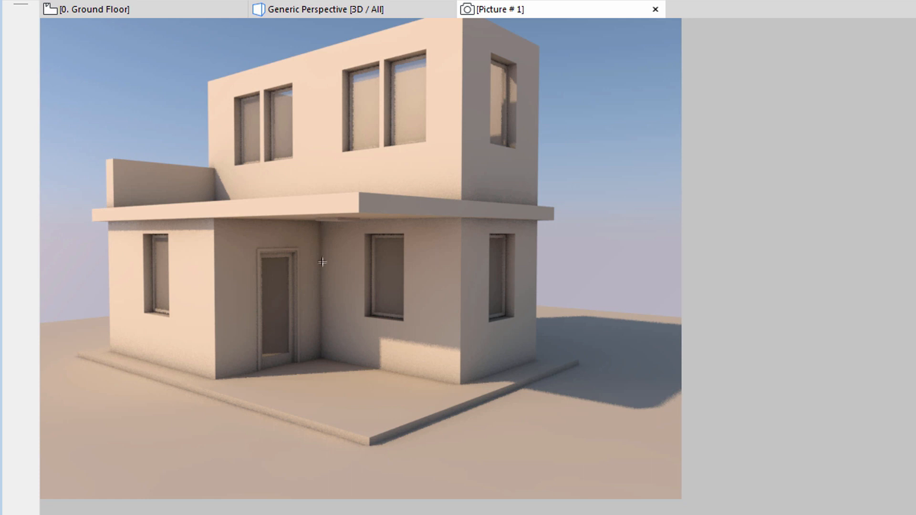
{"action": "mouse_move", "coordinate": [318, 357]}
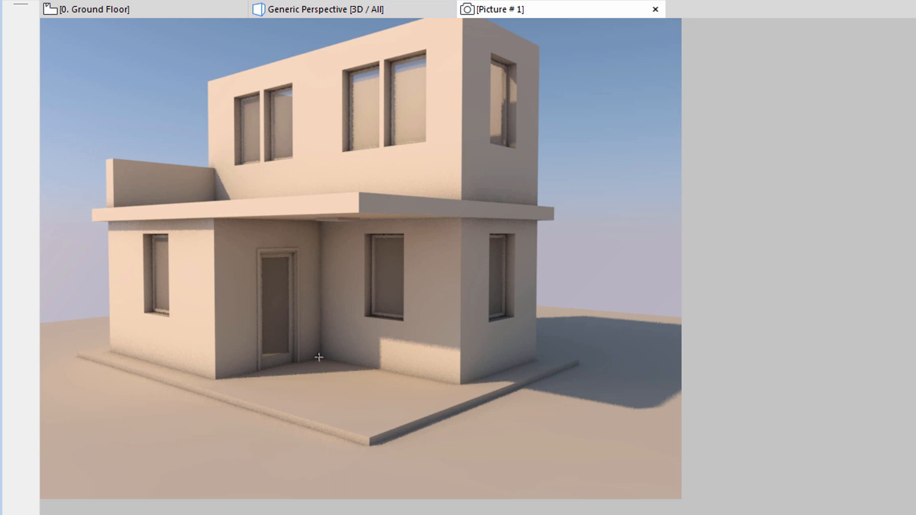
{"action": "mouse_move", "coordinate": [391, 372]}
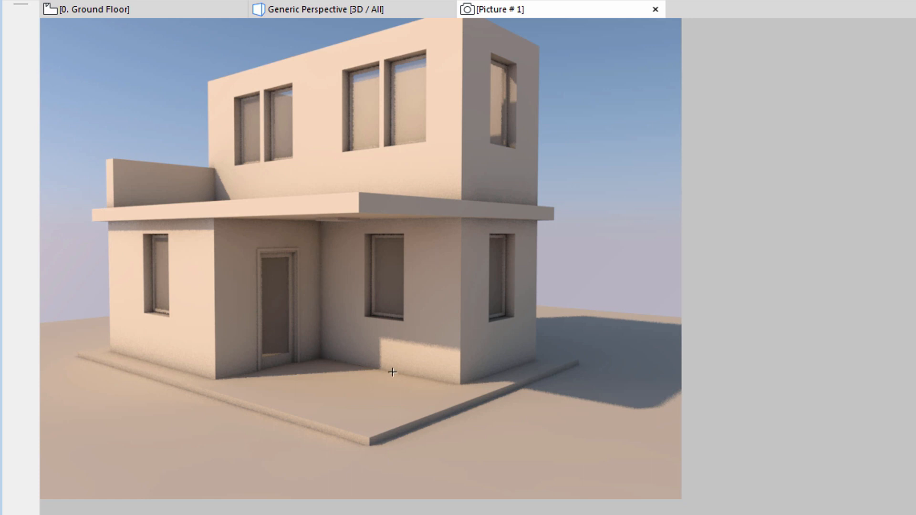
{"action": "mouse_move", "coordinate": [333, 356]}
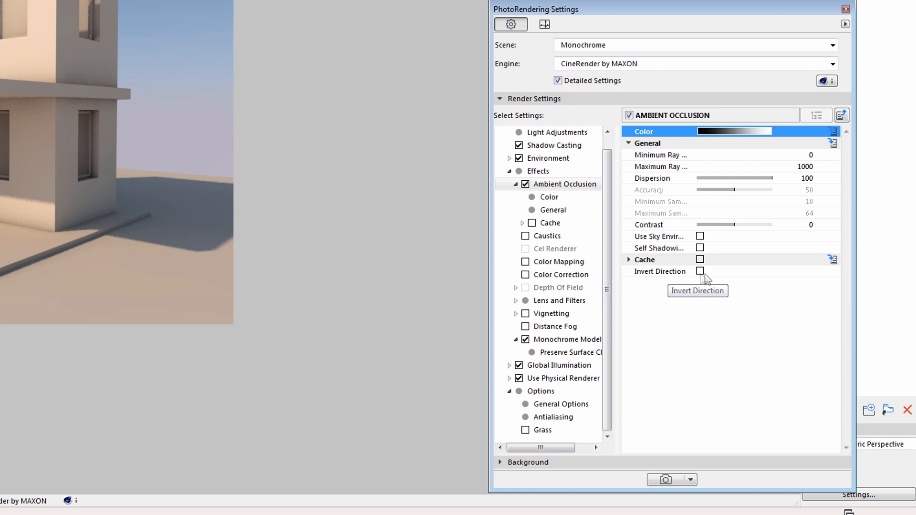
{"action": "mouse_move", "coordinate": [704, 278]}
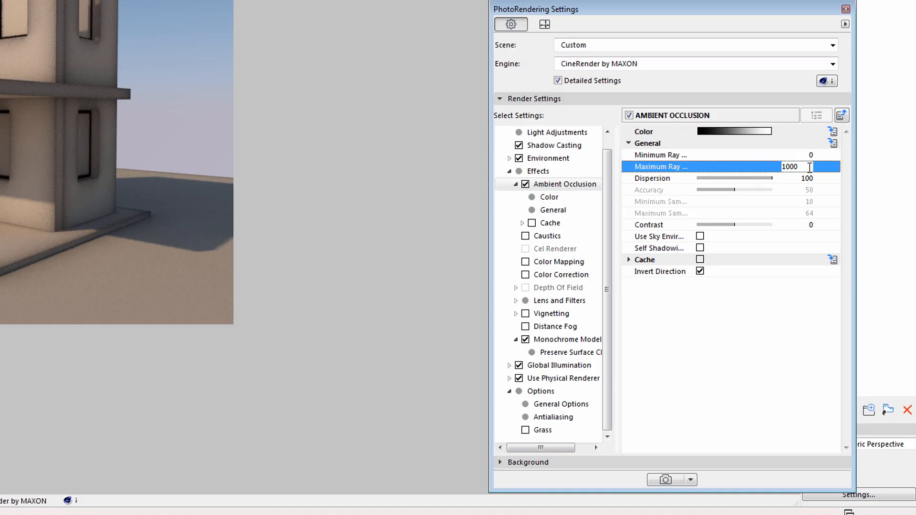
{"action": "mouse_move", "coordinate": [768, 165]}
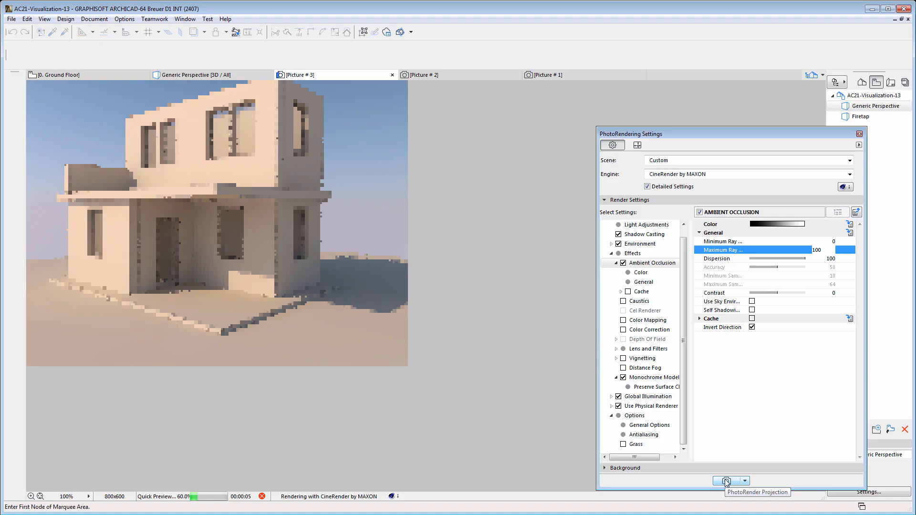
{"action": "left_click", "coordinate": [727, 481]}
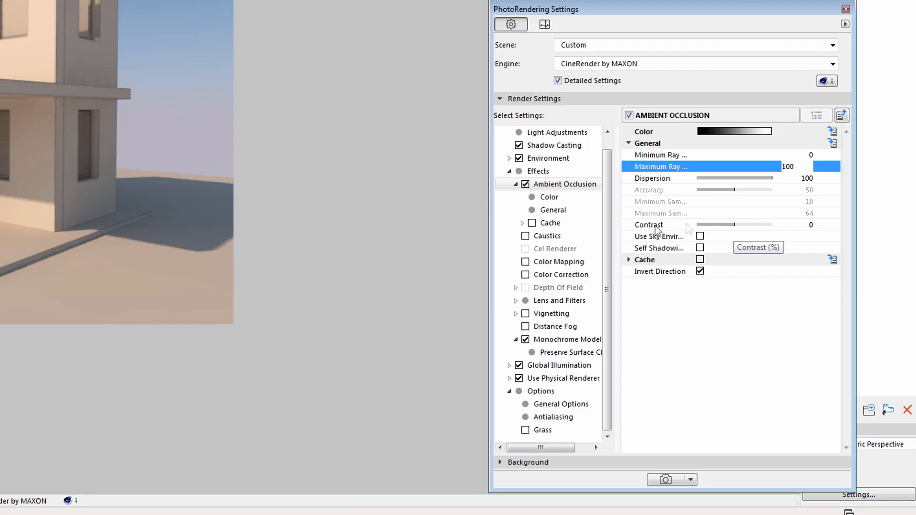
Set Ambient Occlusion Contrast to 100 and render the house again.
{"action": "left_click", "coordinate": [648, 225]}
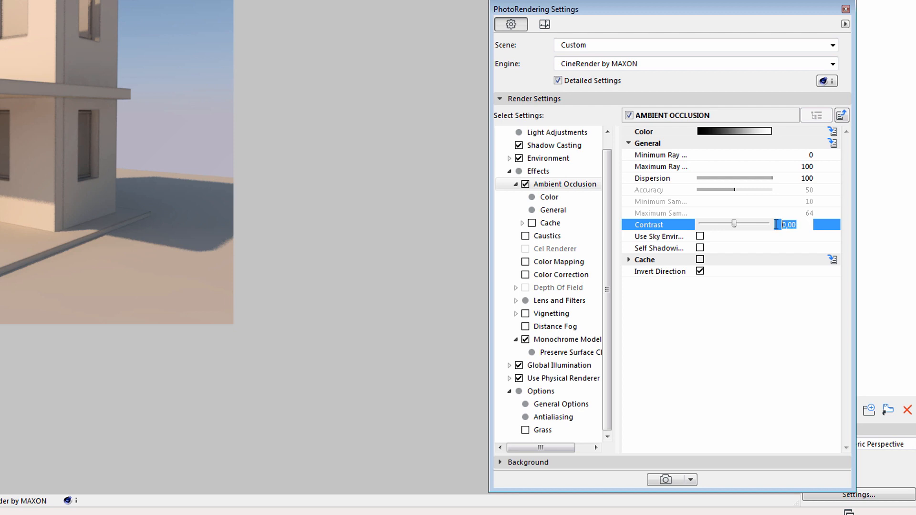
{"action": "type", "text": "100"}
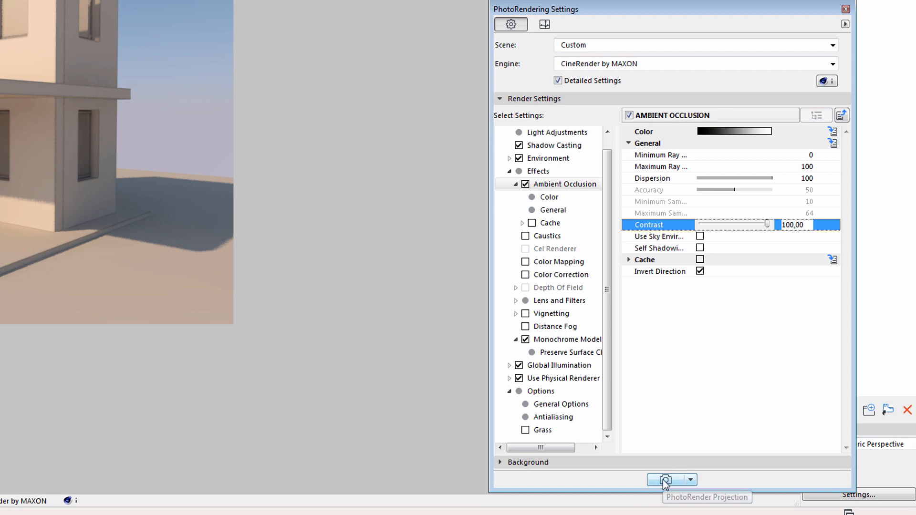
{"action": "left_click", "coordinate": [668, 480]}
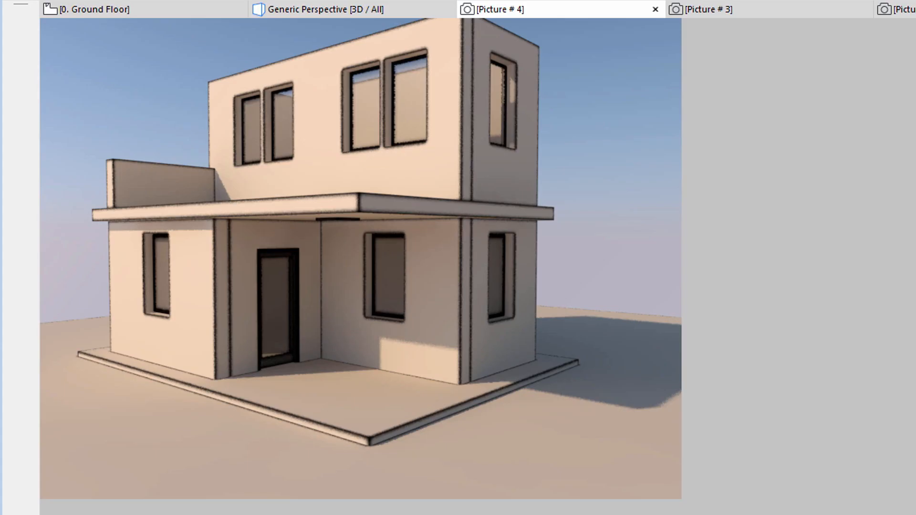
Review the finished Picture #4 render with its dark cardboard-look edges.
{"action": "left_click", "coordinate": [700, 271]}
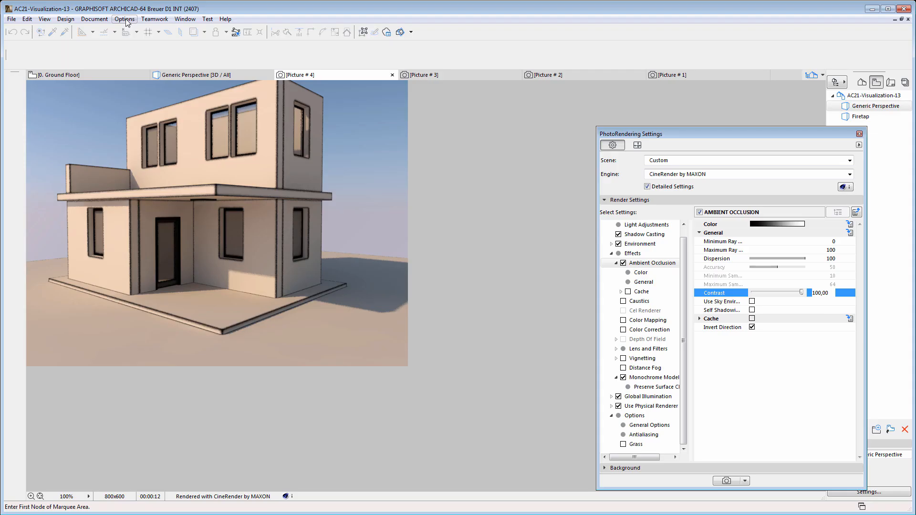
Give Stucco - Yellow Rough an Ambient Occlusion shader colour texture with Invert Direction on.
{"action": "left_click", "coordinate": [124, 19]}
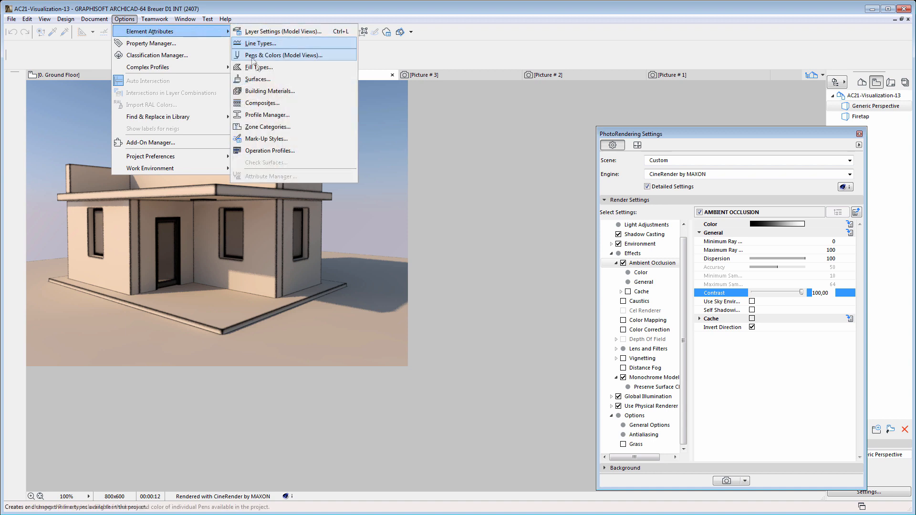
{"action": "left_click", "coordinate": [257, 79]}
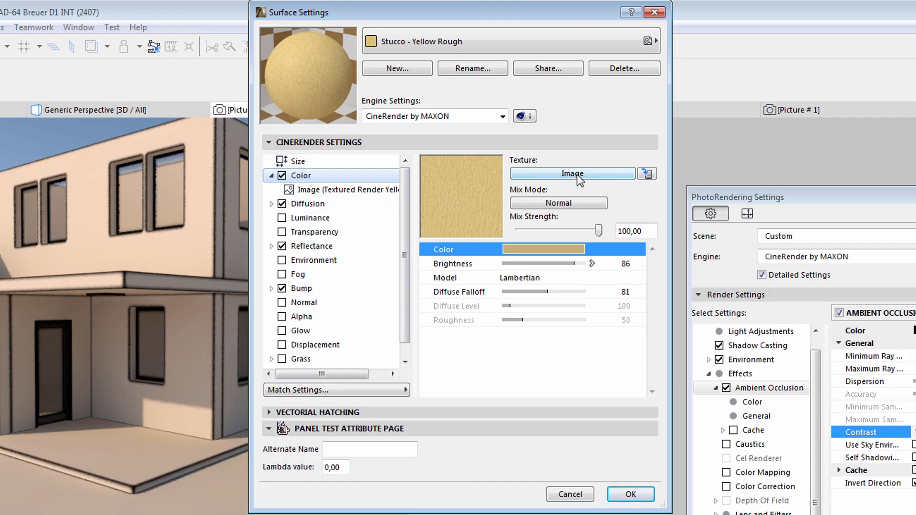
{"action": "mouse_move", "coordinate": [578, 178]}
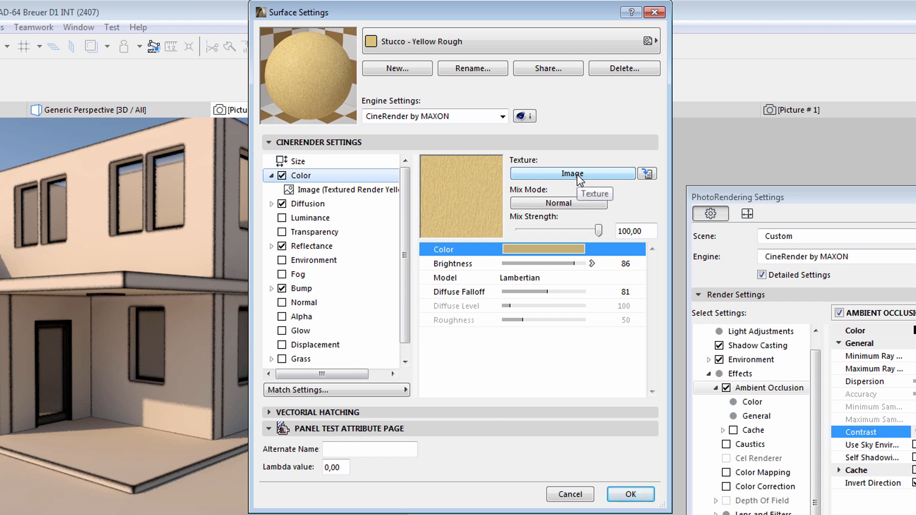
{"action": "left_click", "coordinate": [571, 172]}
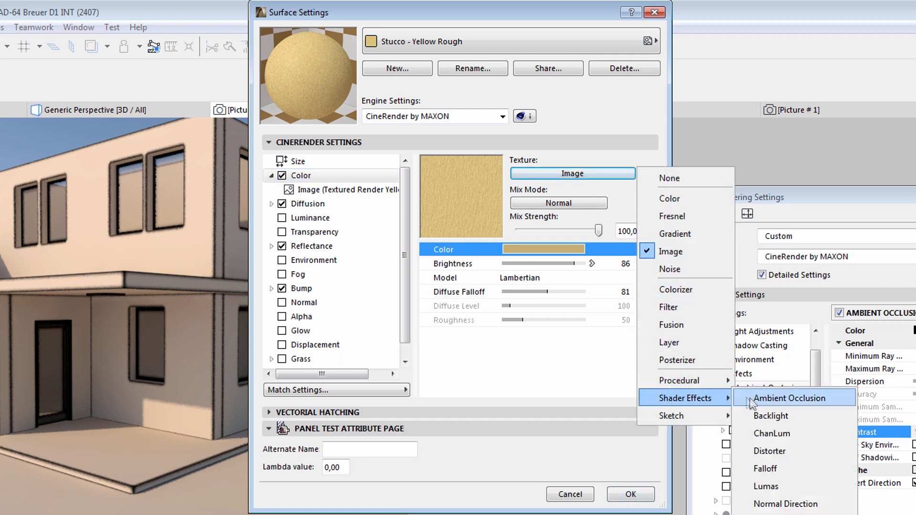
{"action": "left_click", "coordinate": [789, 397]}
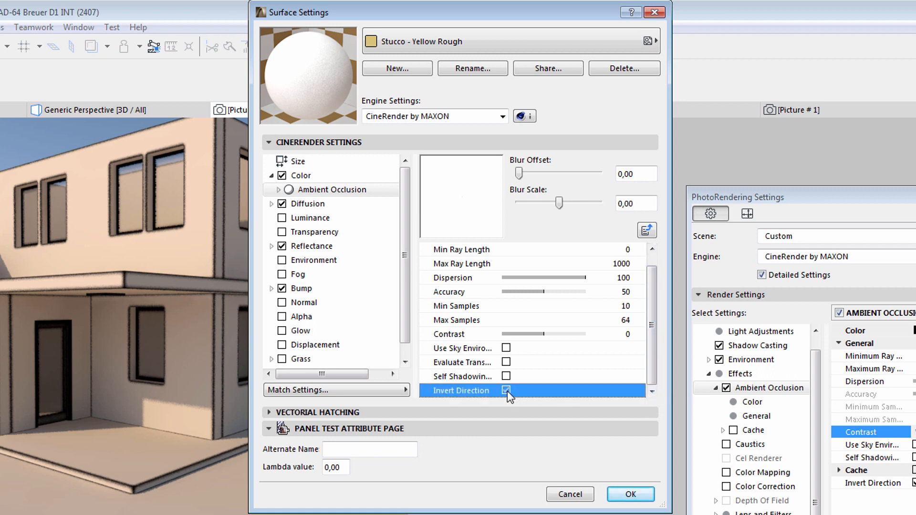
{"action": "left_click", "coordinate": [506, 390]}
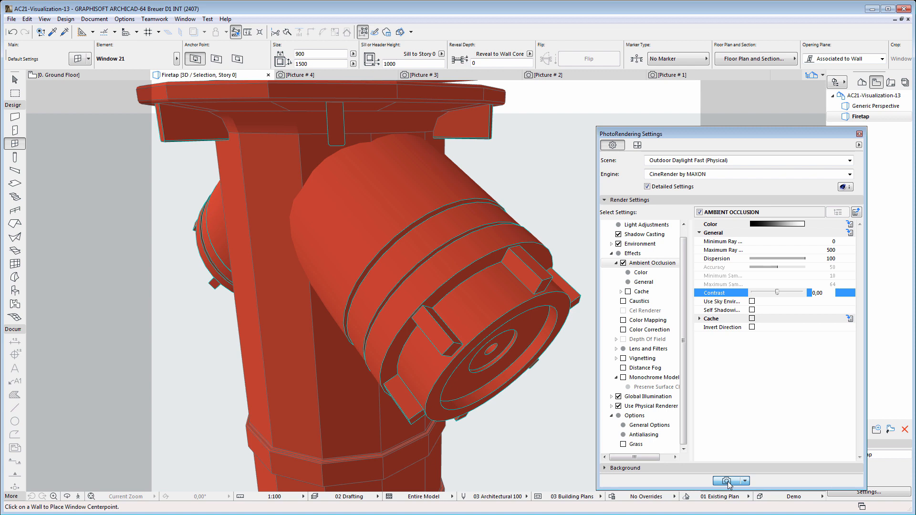
Render the fire hydrant close up as Picture #5.
{"action": "left_click", "coordinate": [727, 480]}
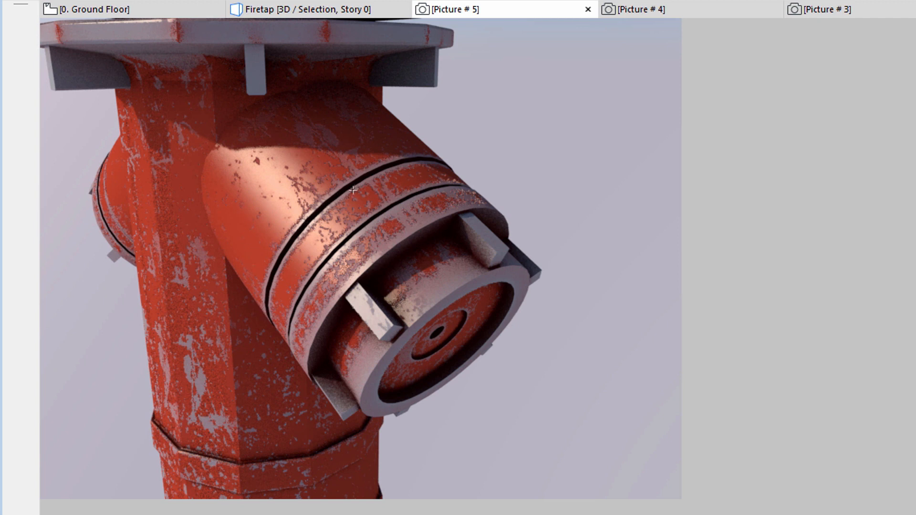
Inspect the !Kopott Festett Acél colour channel's layered Ambient Occlusion shader parameters.
{"action": "left_click", "coordinate": [124, 19]}
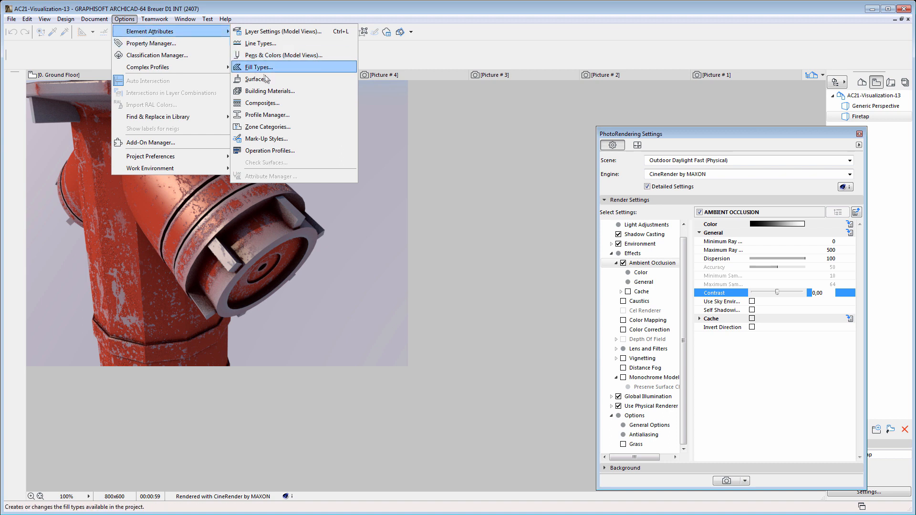
{"action": "left_click", "coordinate": [257, 79]}
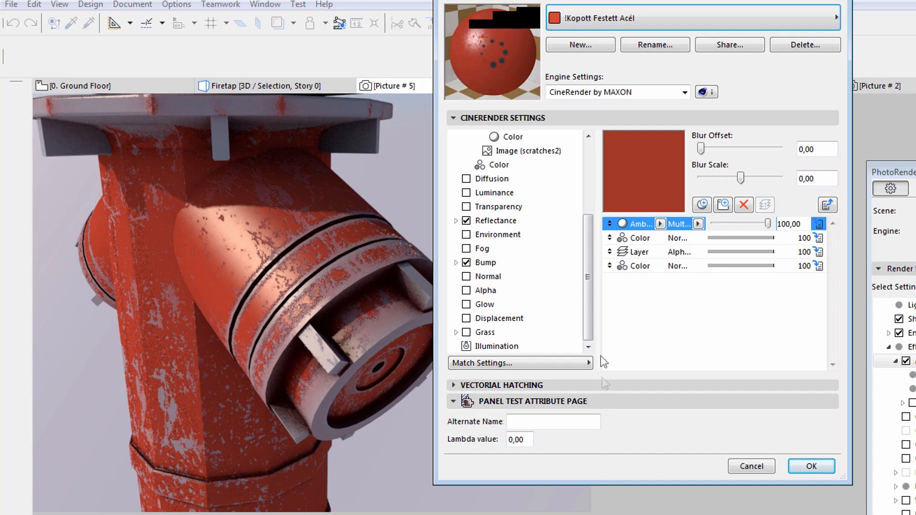
{"action": "left_click", "coordinate": [456, 151]}
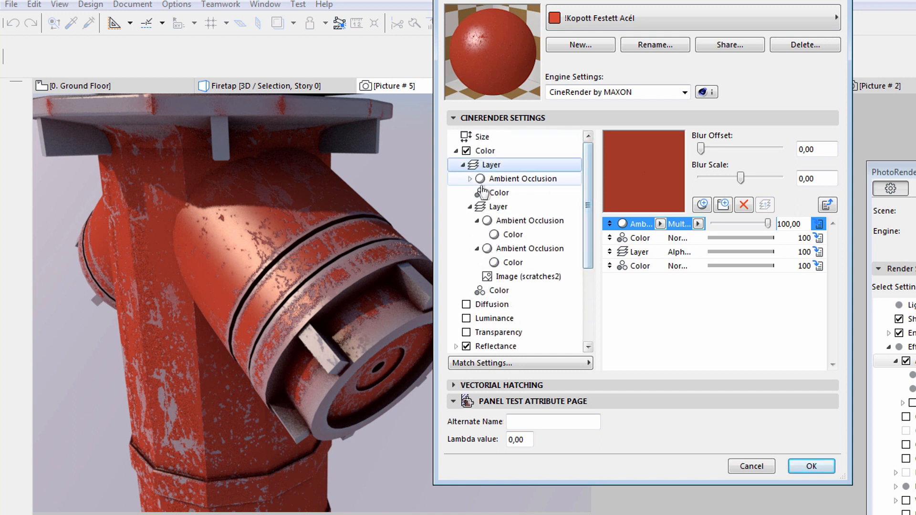
{"action": "left_click", "coordinate": [469, 178]}
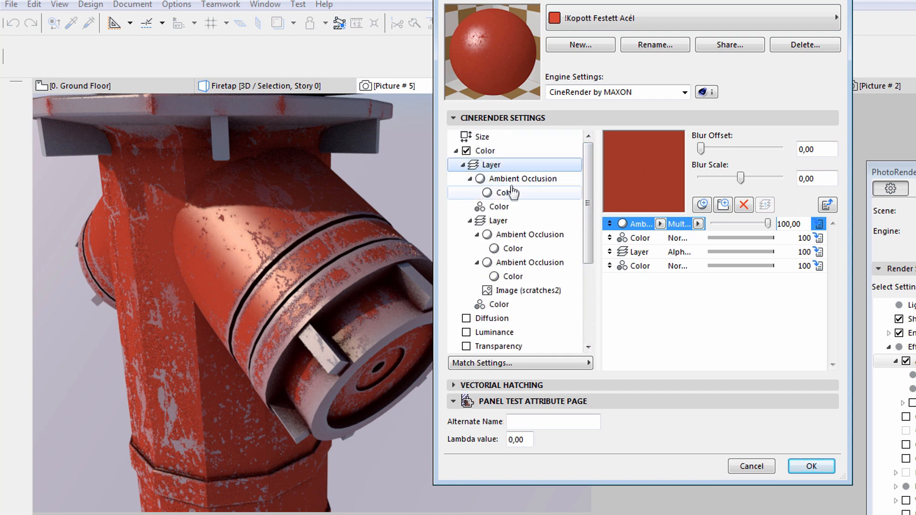
{"action": "left_click", "coordinate": [532, 179]}
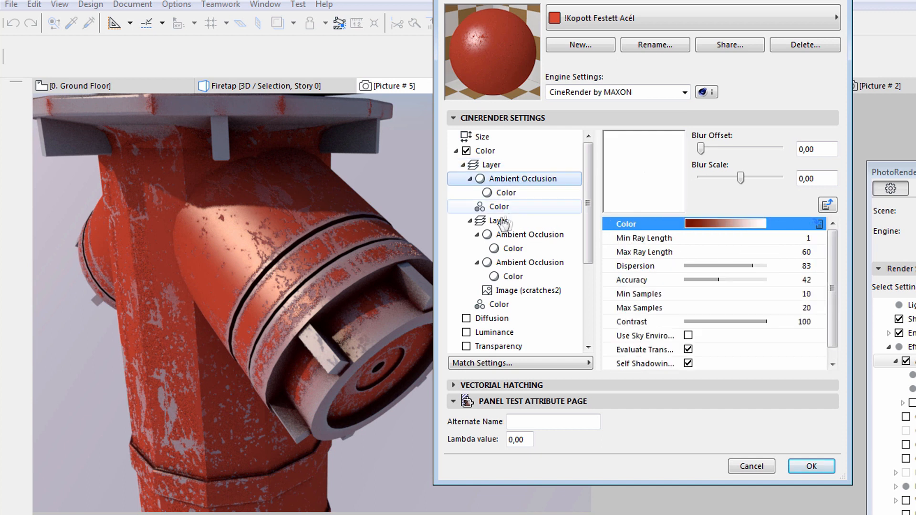